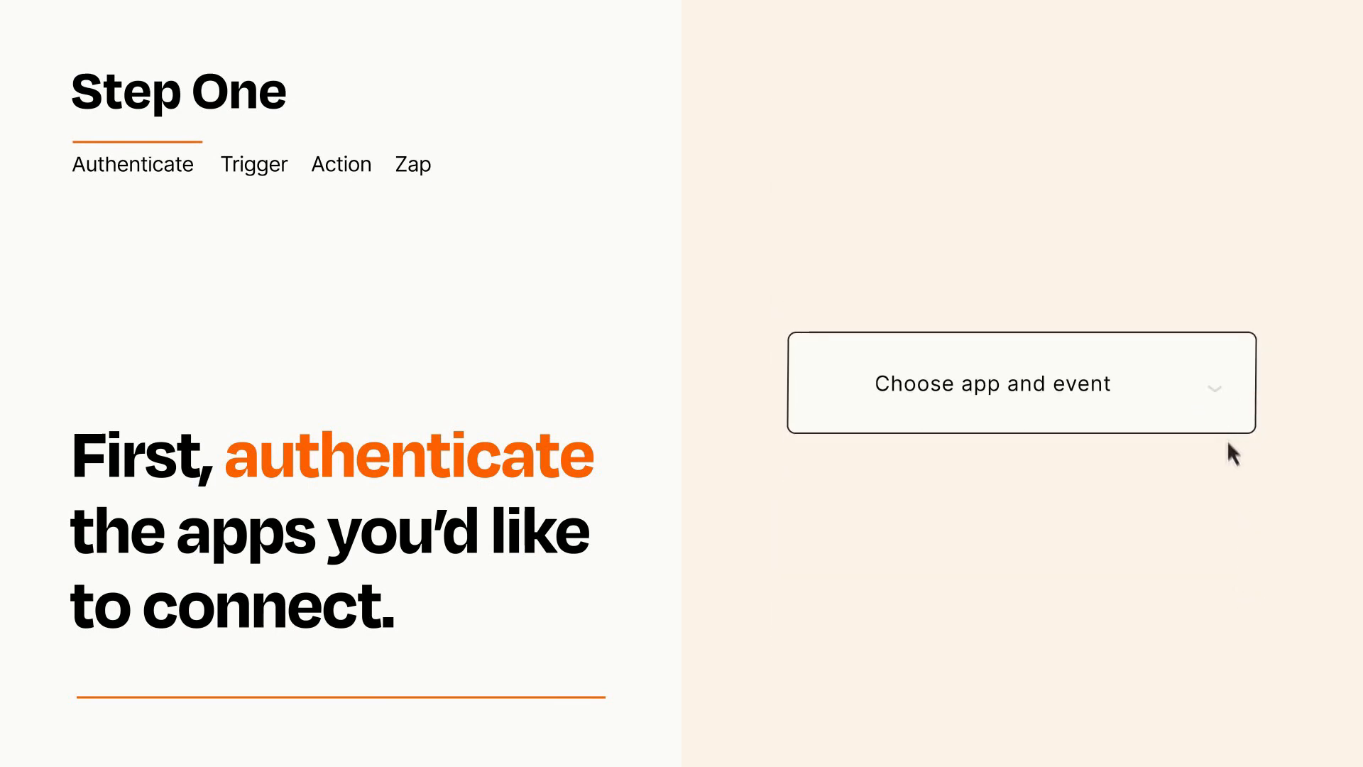
Set Slack 'New Message Posted to Channel' as the Zap's trigger event
left_click(1021, 382)
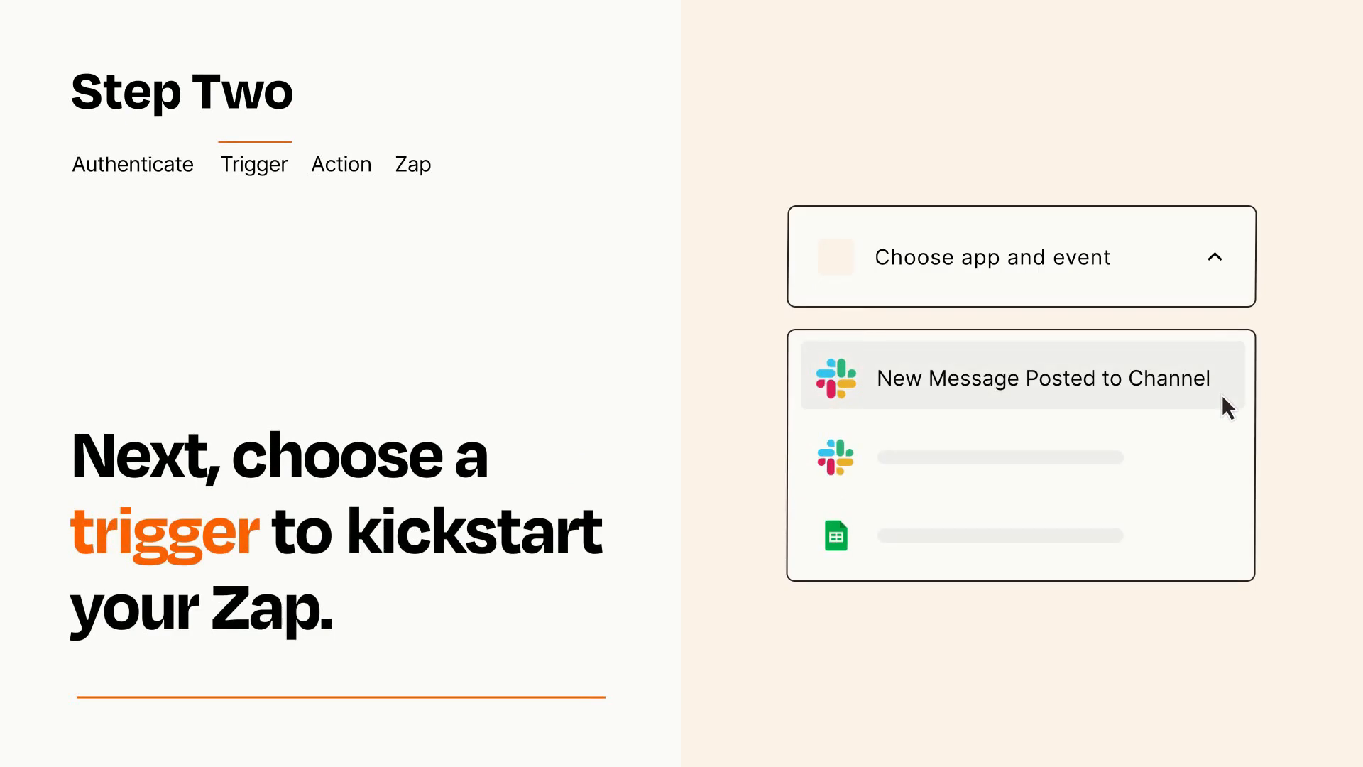
mouse_move(1227, 453)
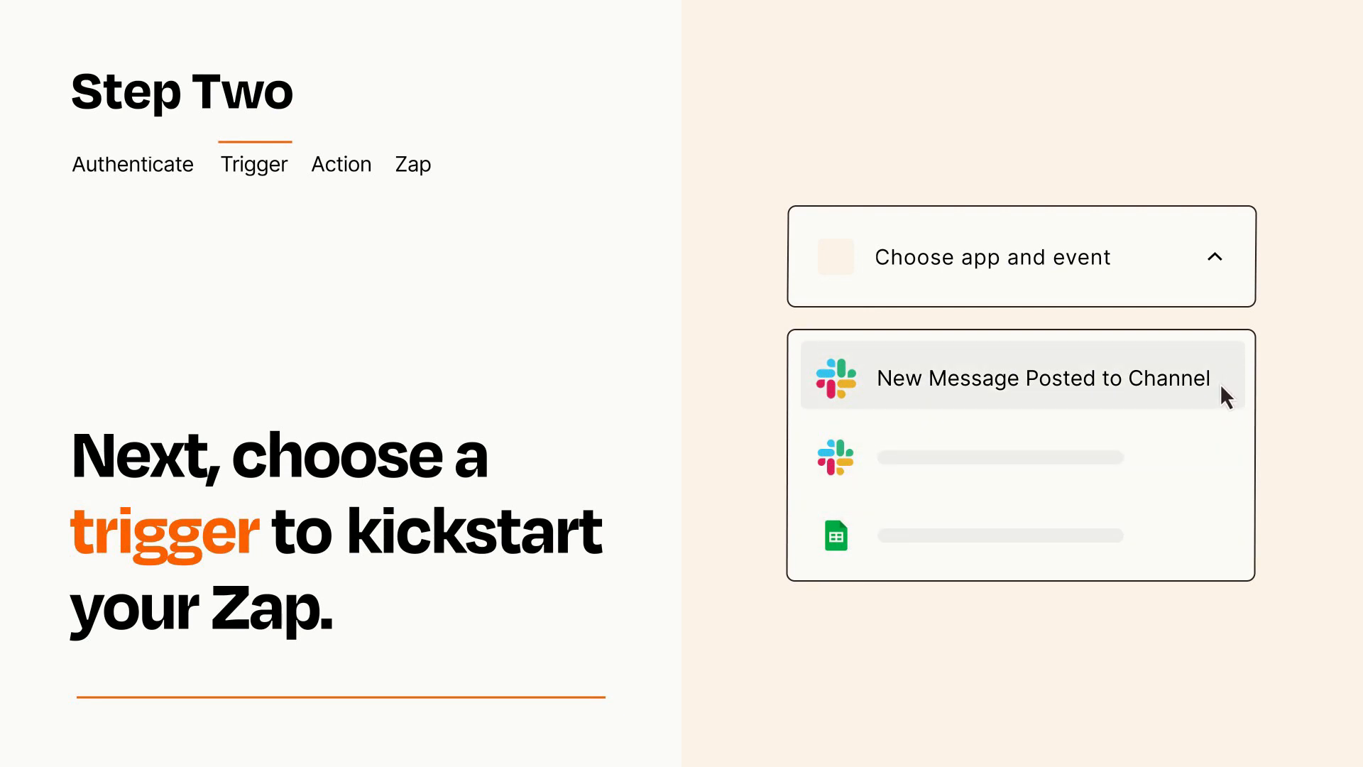
left_click(1041, 378)
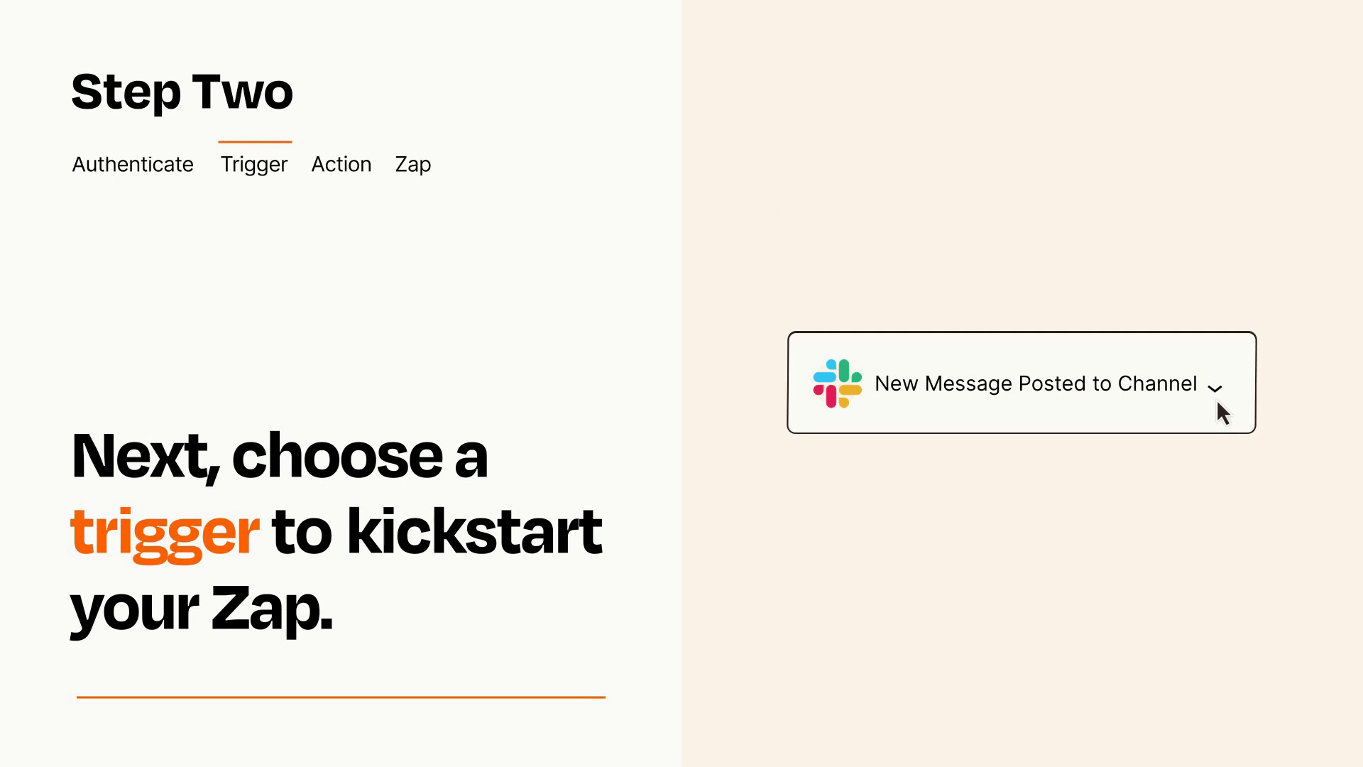
mouse_move(1232, 407)
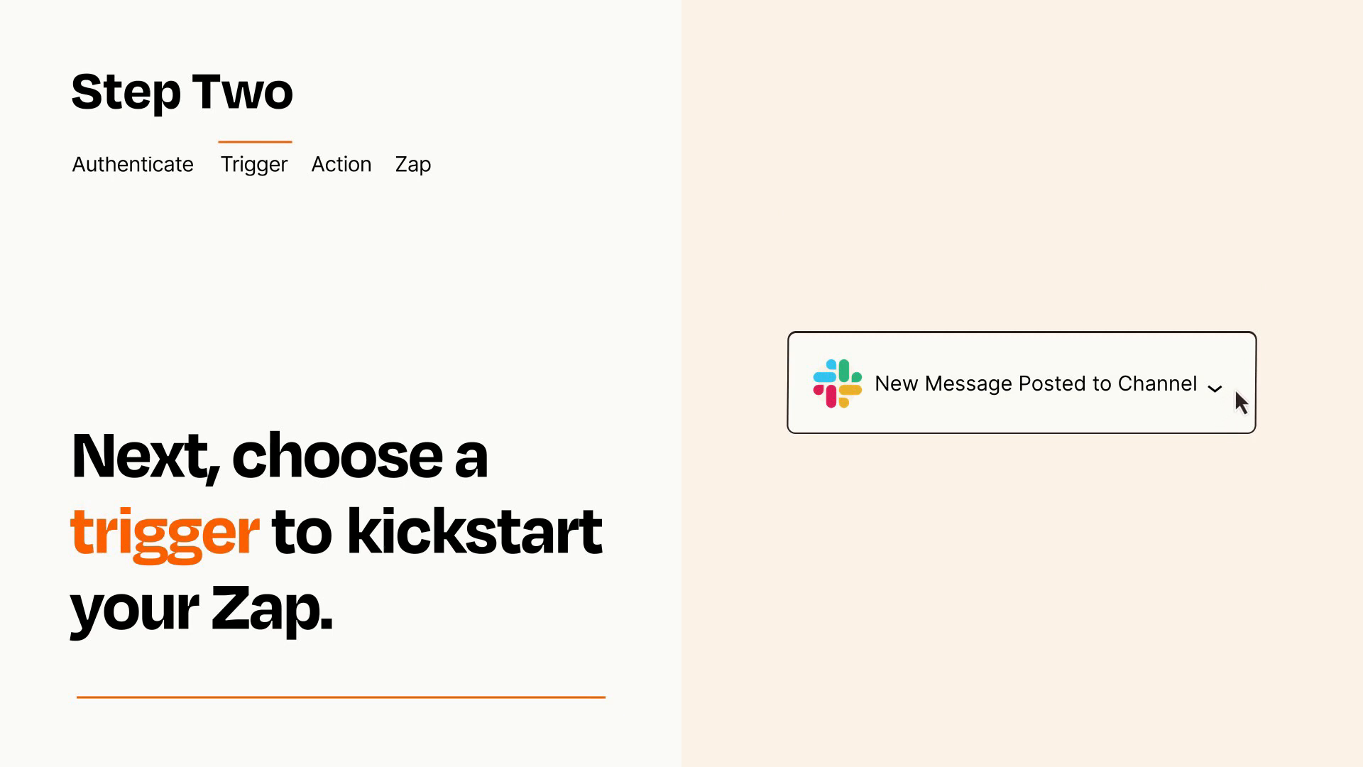
mouse_move(1235, 392)
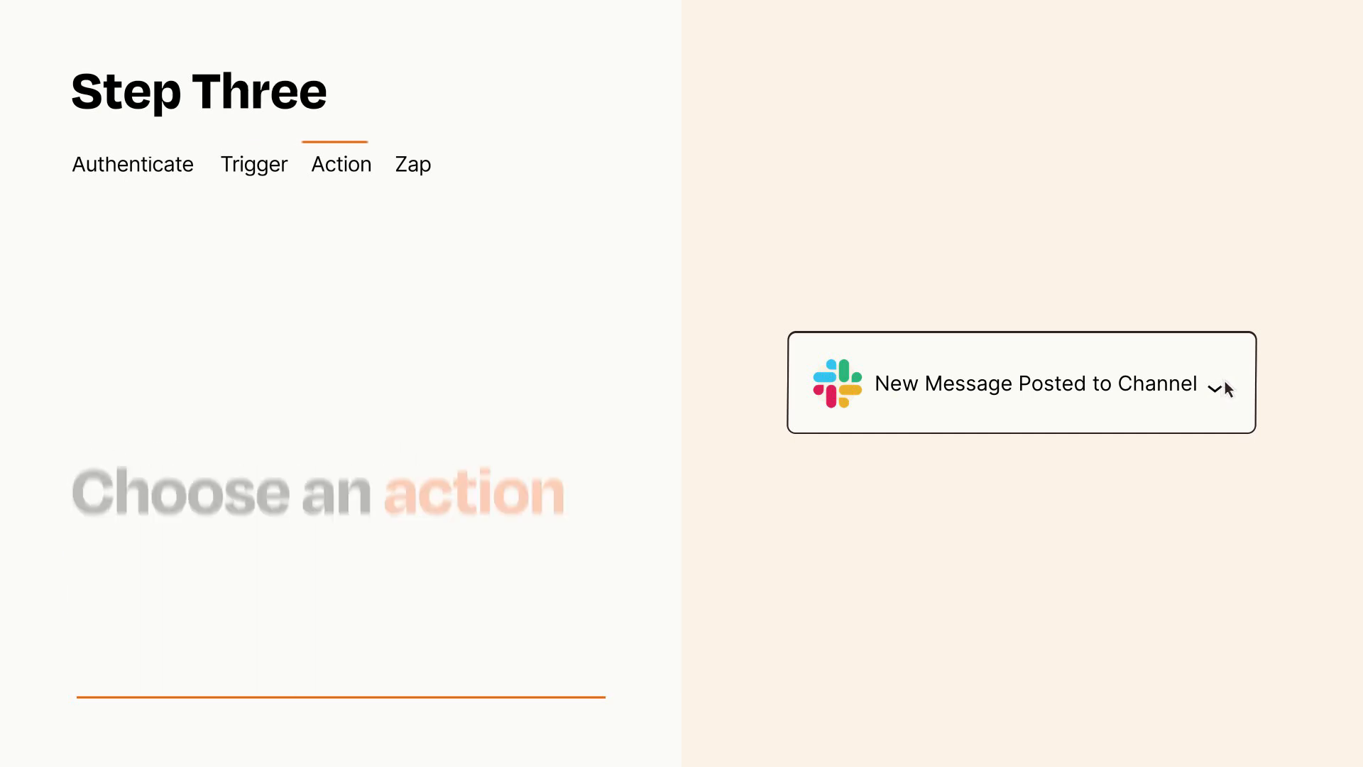
Set Google Chat 'Create Message' as the Zap's action step
left_click(1022, 383)
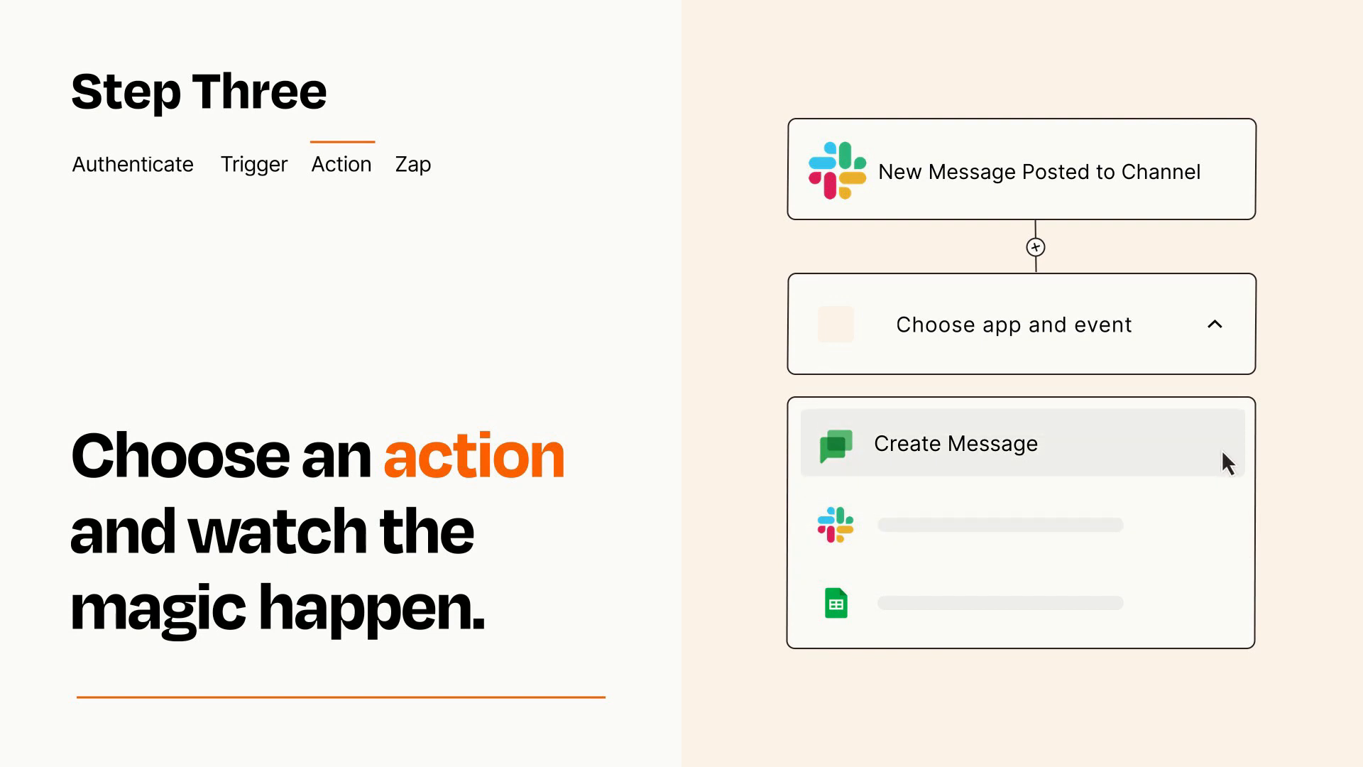
left_click(953, 443)
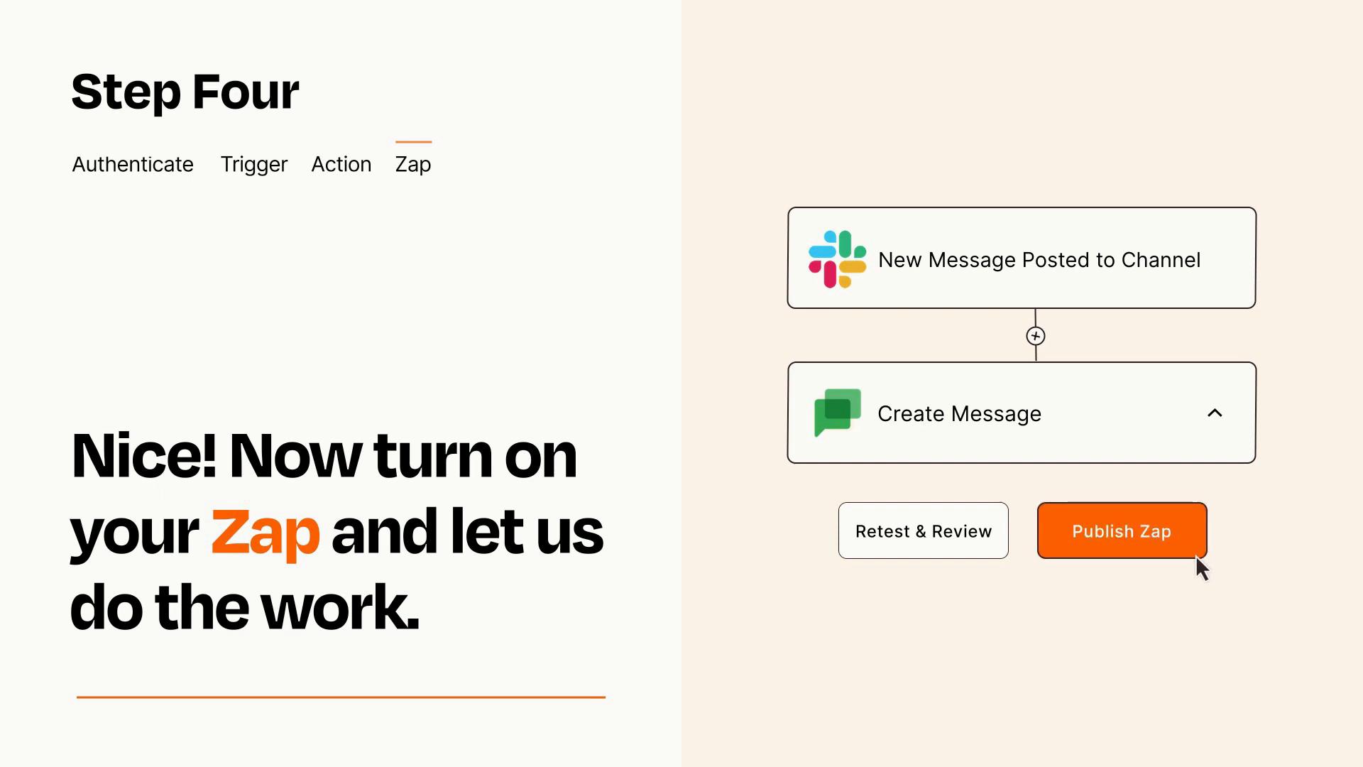
Publish the Zap so the Slack-to-Google Chat automation goes live
left_click(1121, 530)
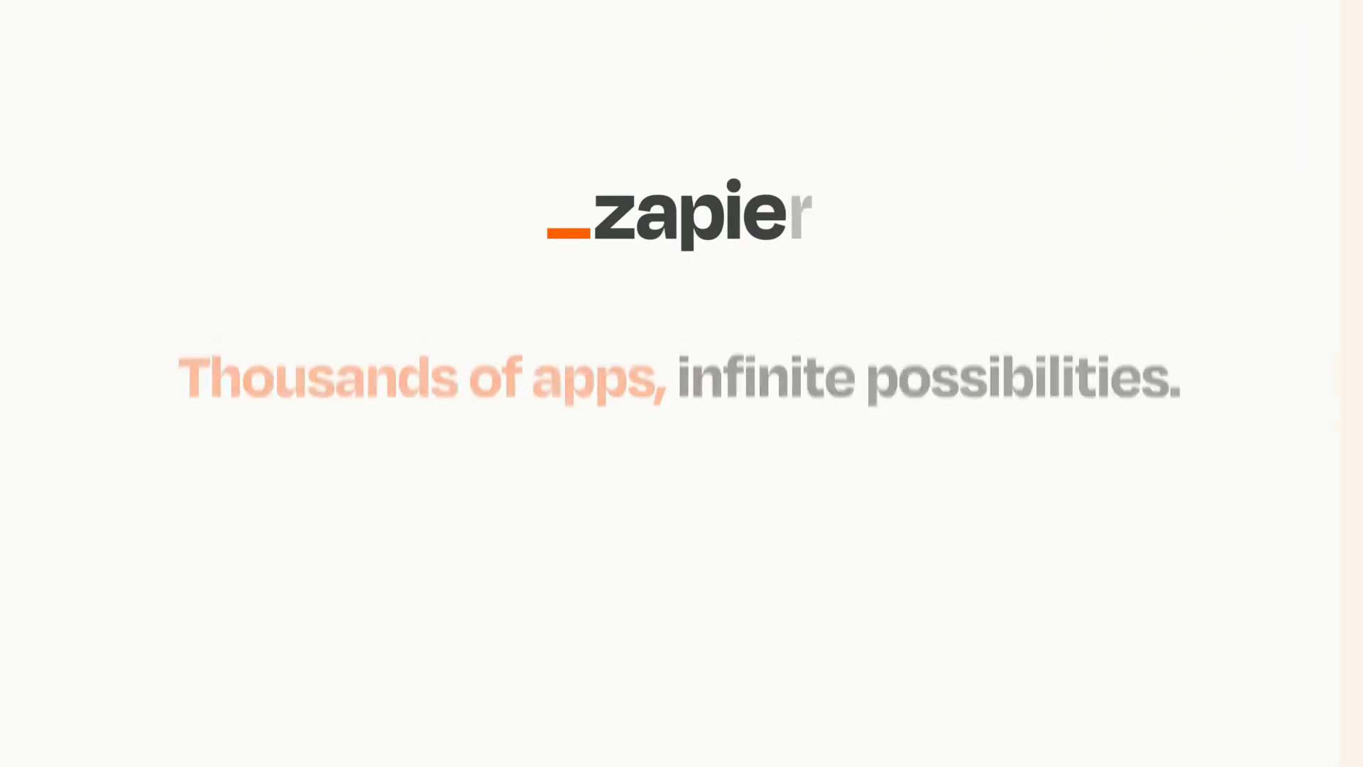